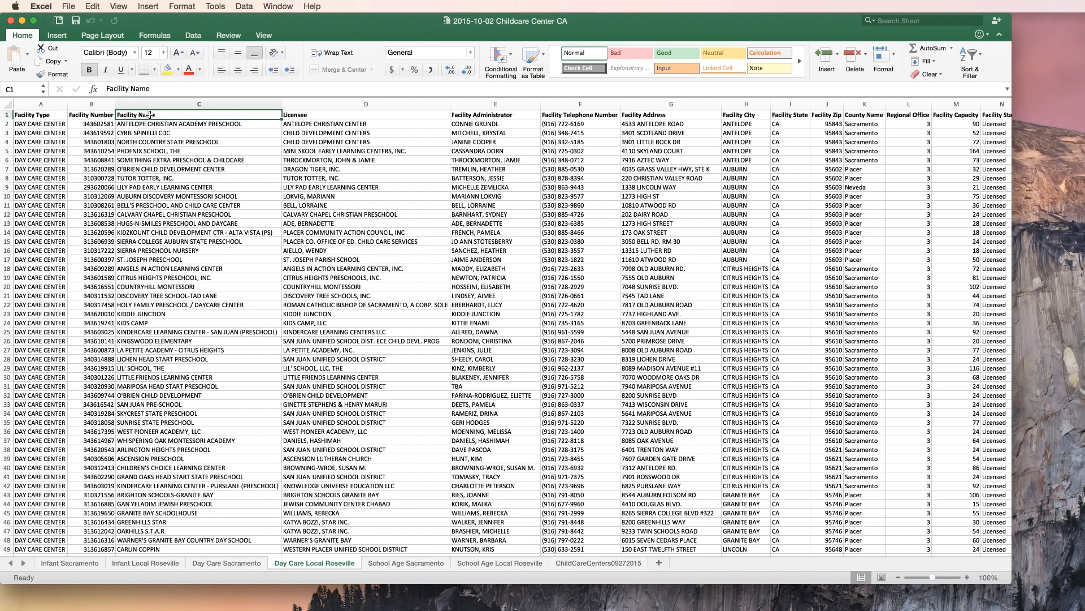
Review the Licensee, Facility Address and Facility Zip columns, then start a new blank Word document.
click(356, 115)
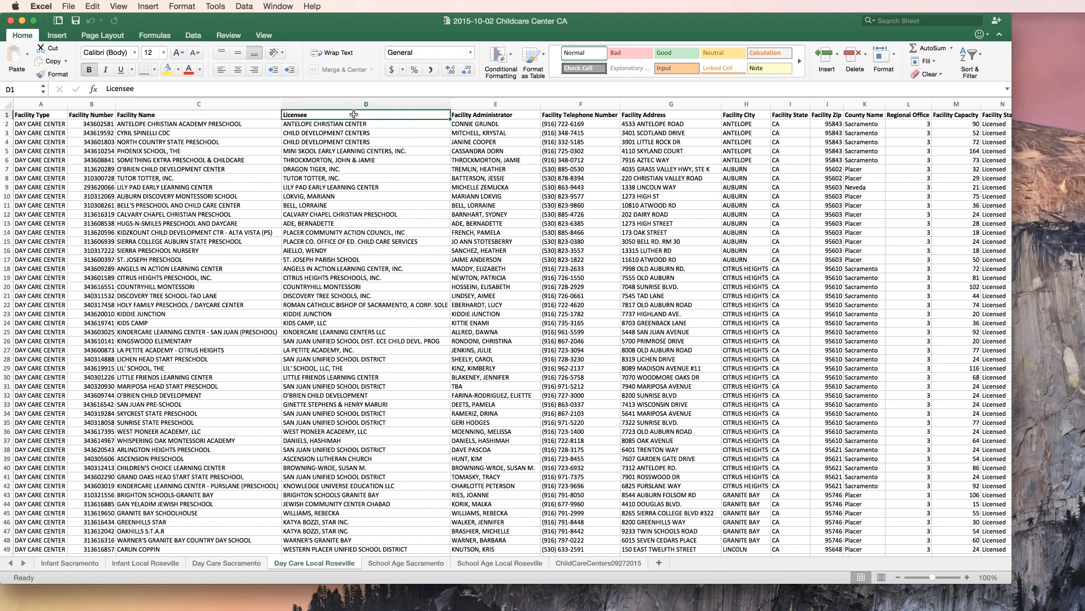
click(670, 114)
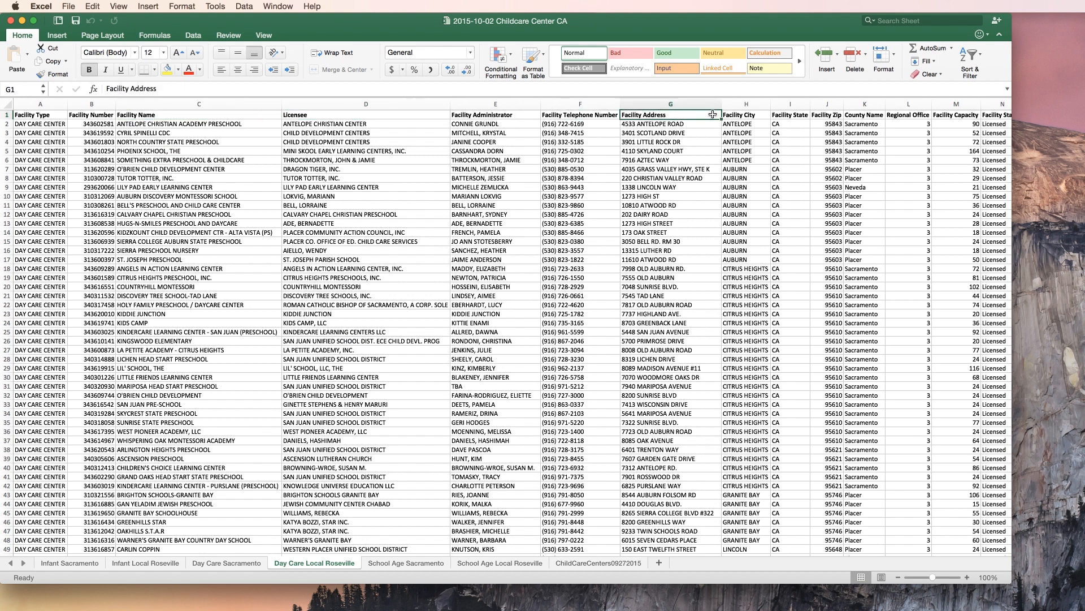
click(827, 114)
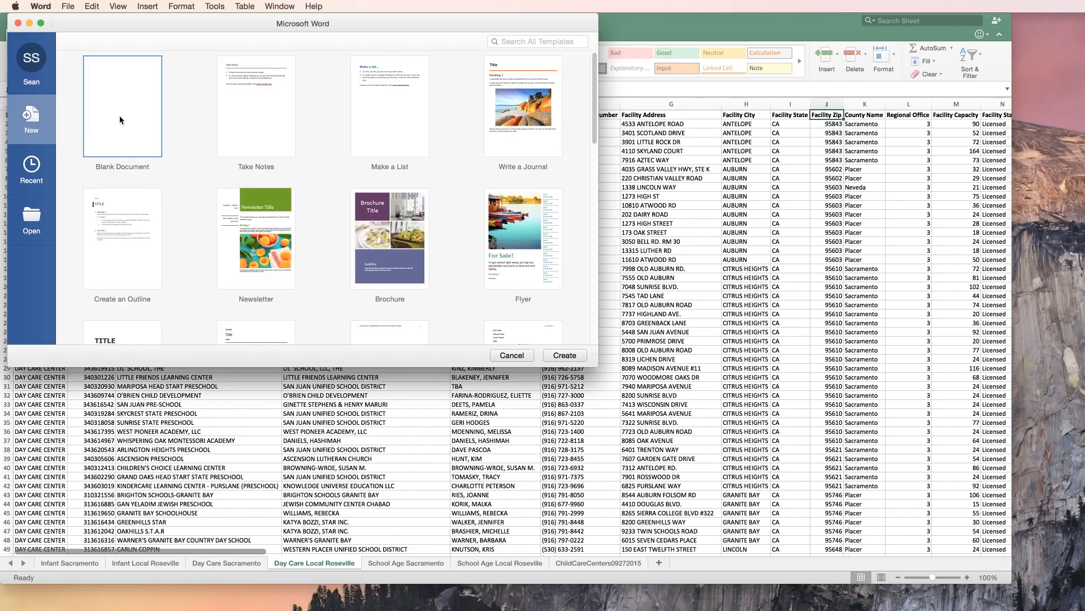
click(511, 355)
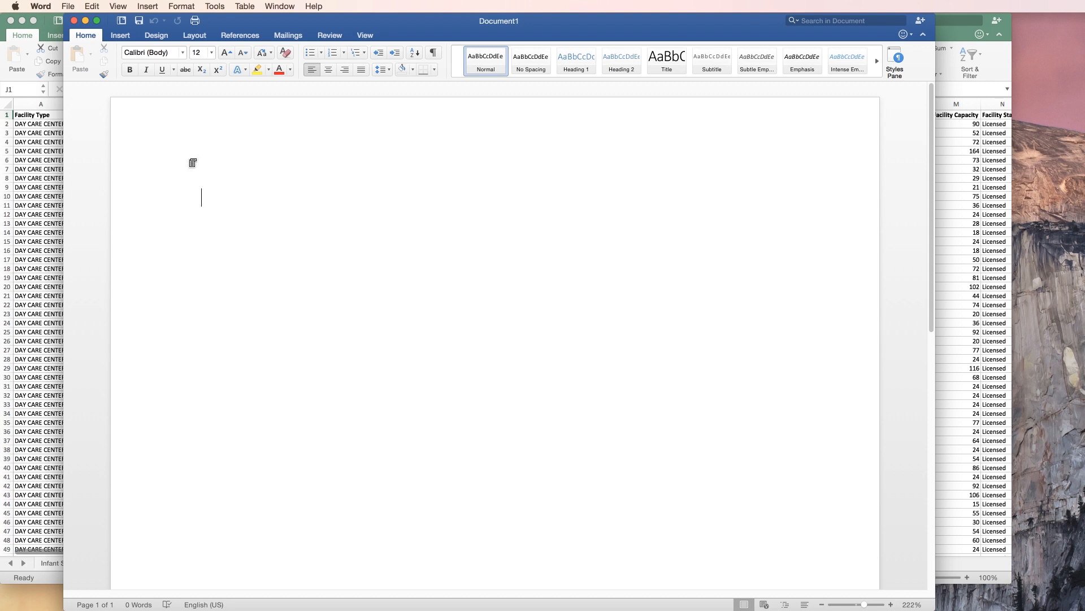
click(40, 6)
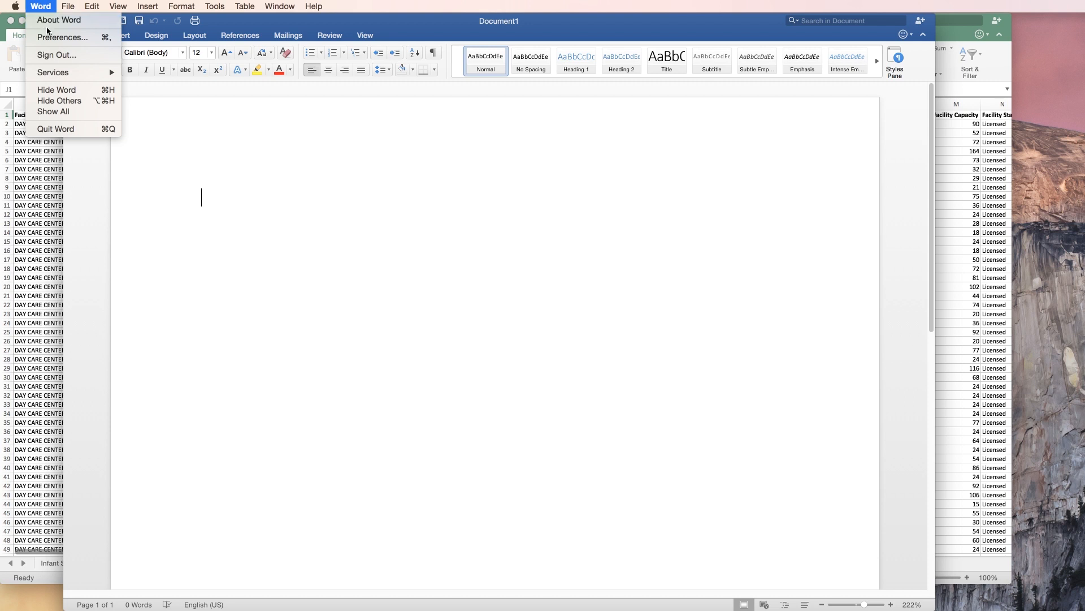
click(61, 37)
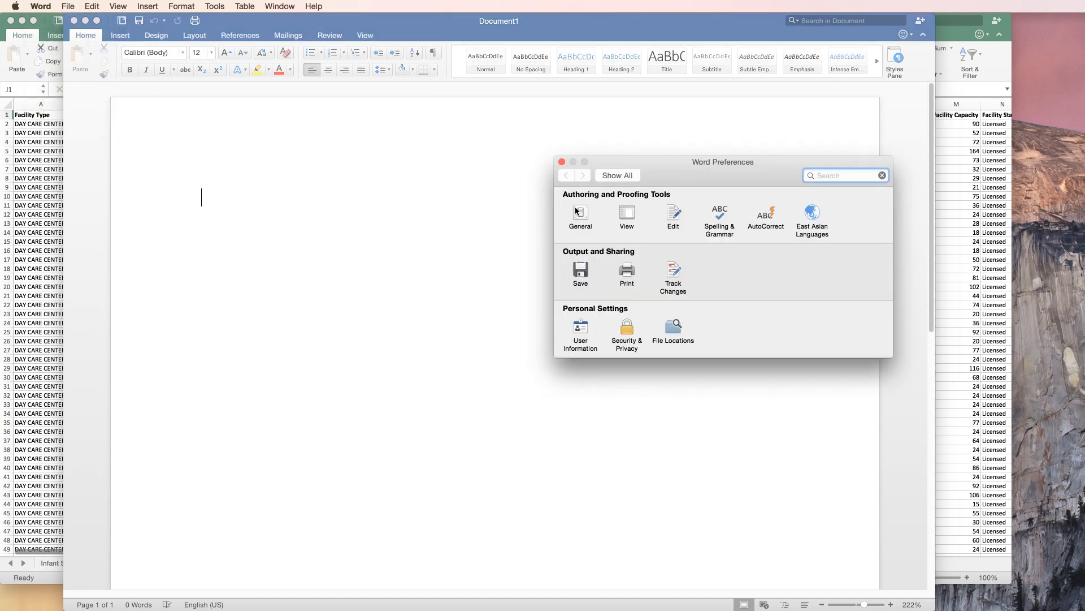
click(580, 218)
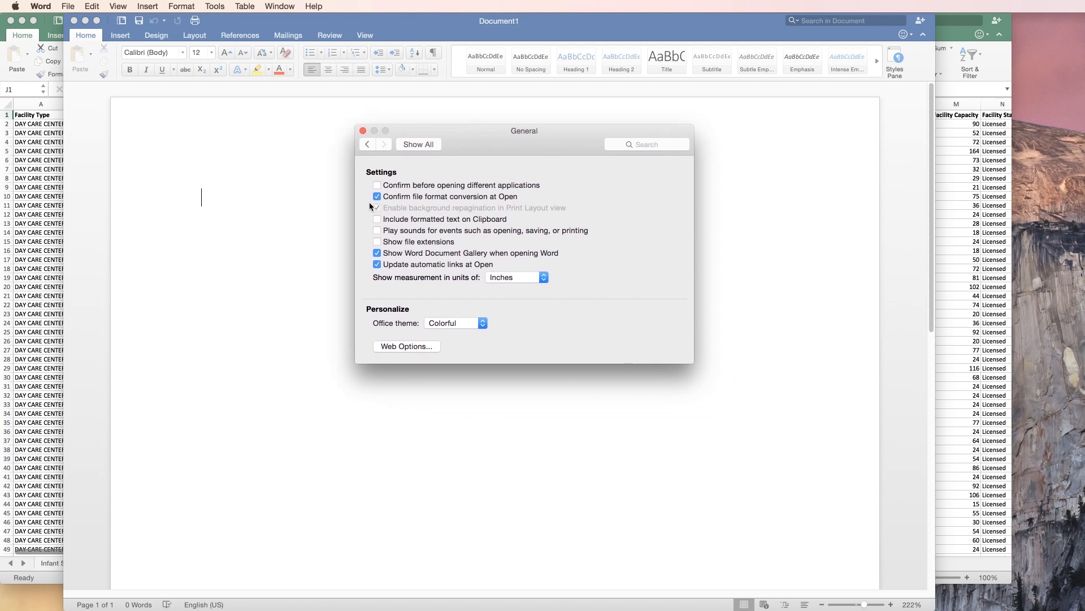
click(377, 196)
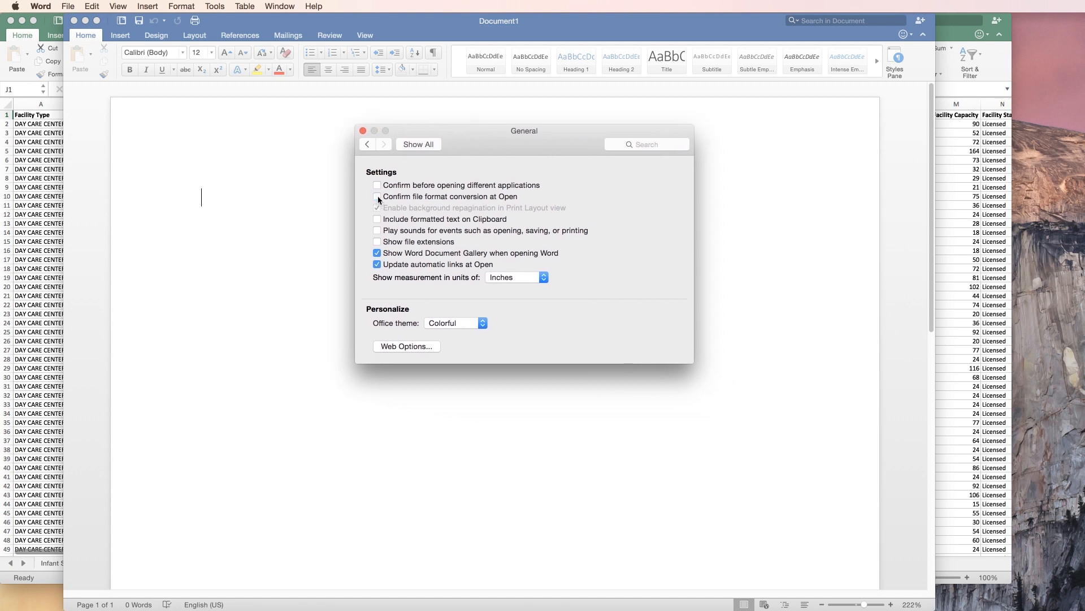
click(377, 196)
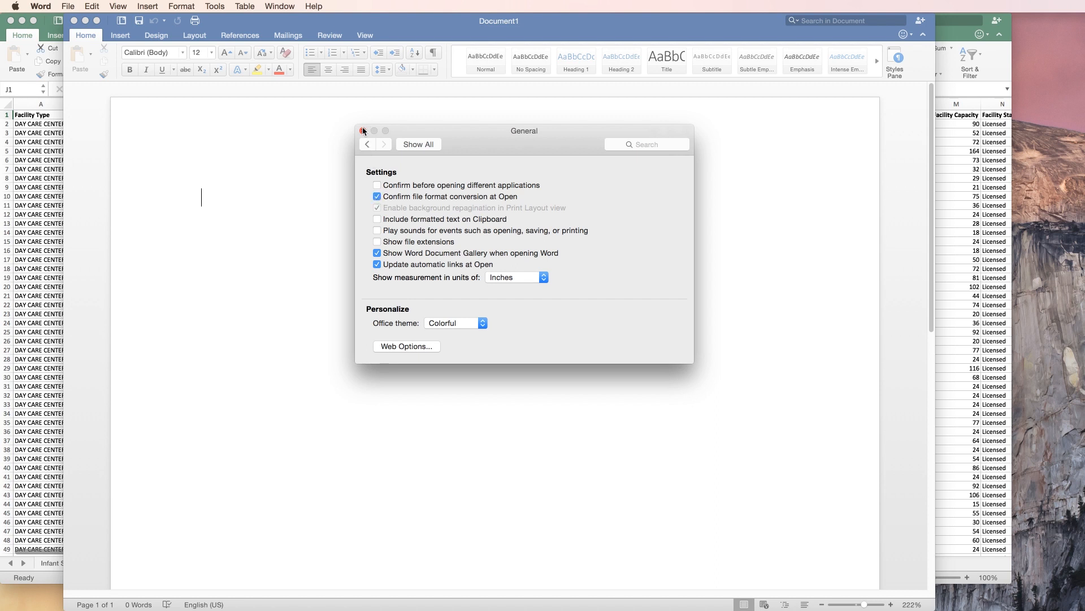
click(363, 132)
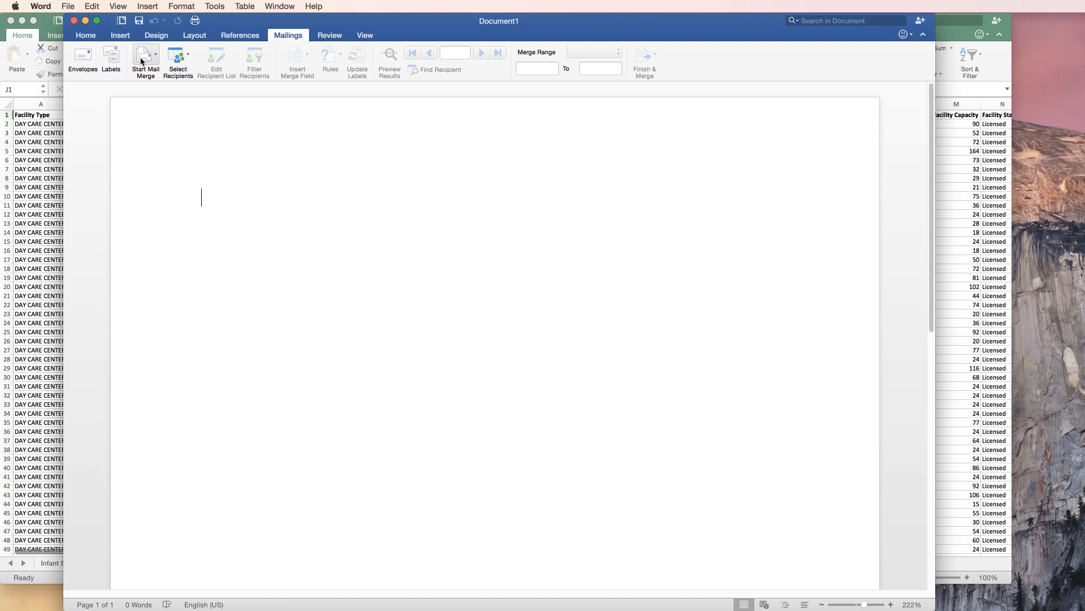
Start a Labels mail merge using the Avery standard 8160 - Address label product.
click(146, 59)
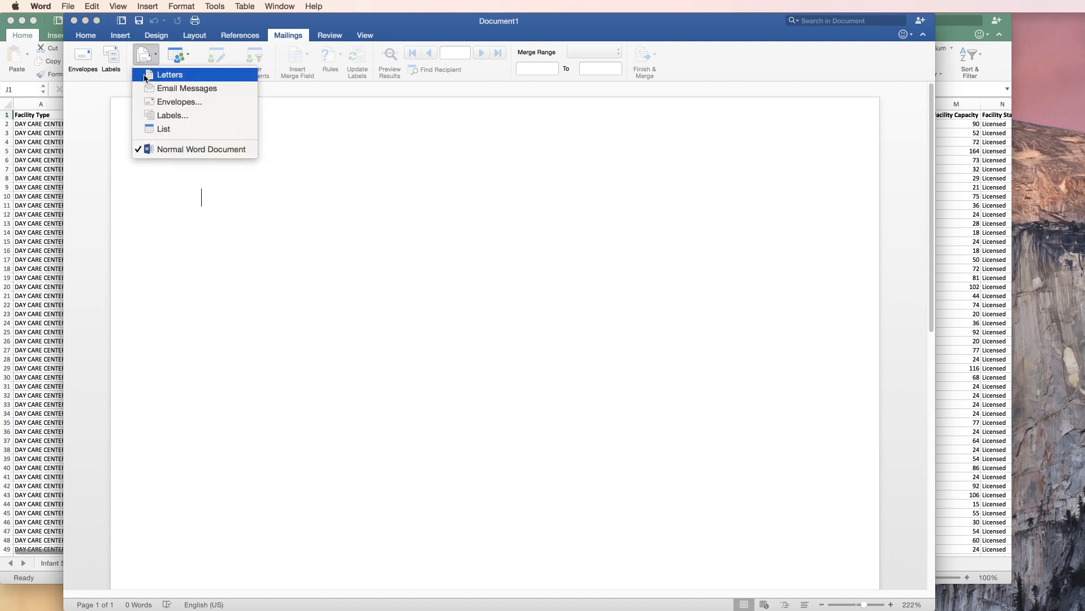
click(172, 115)
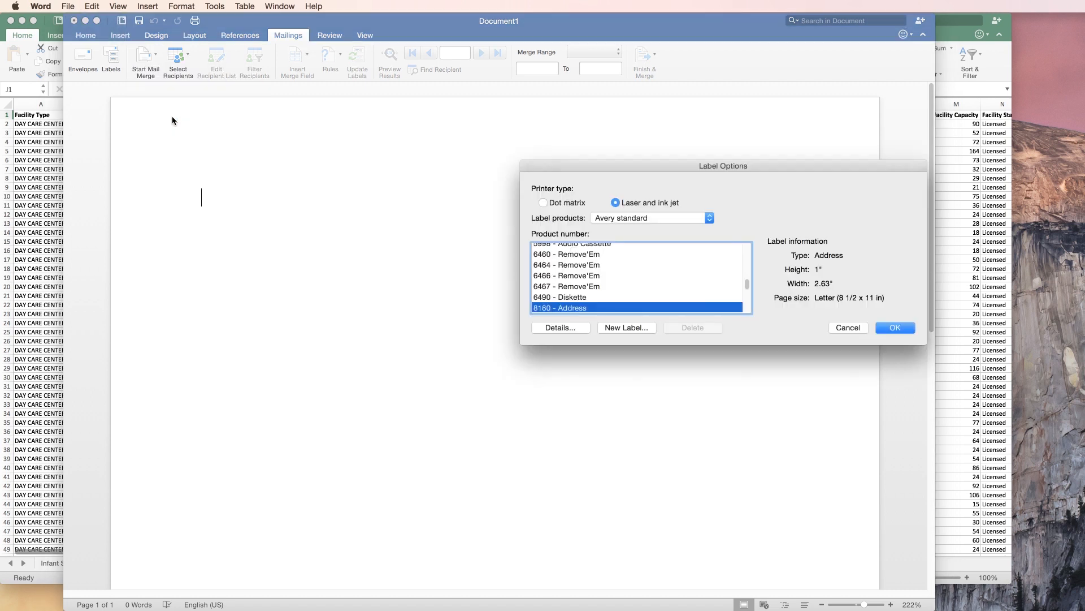
drag(722, 165, 661, 158)
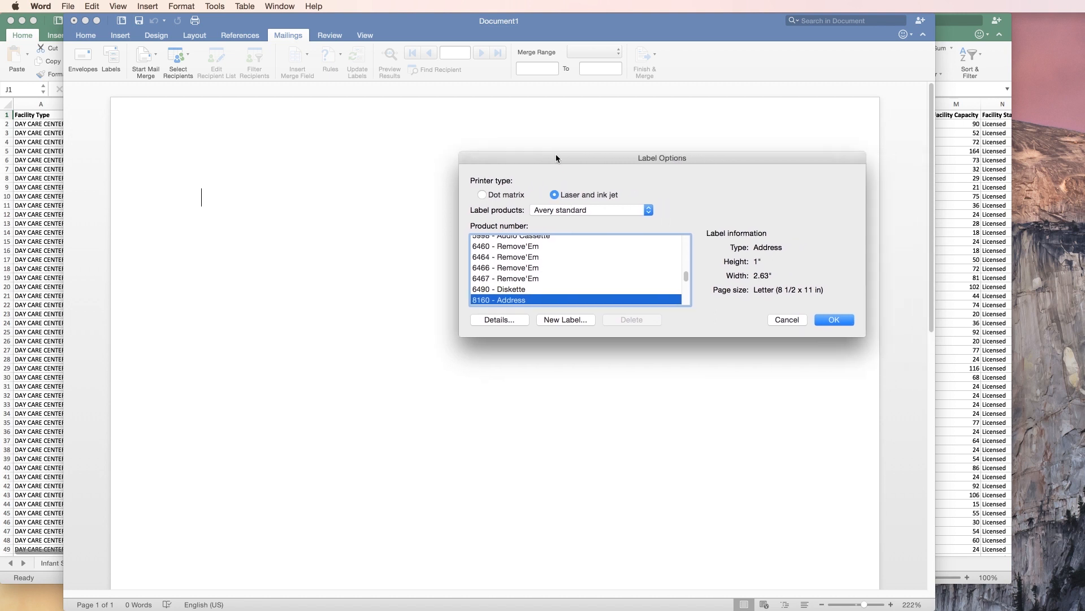
drag(661, 158, 590, 146)
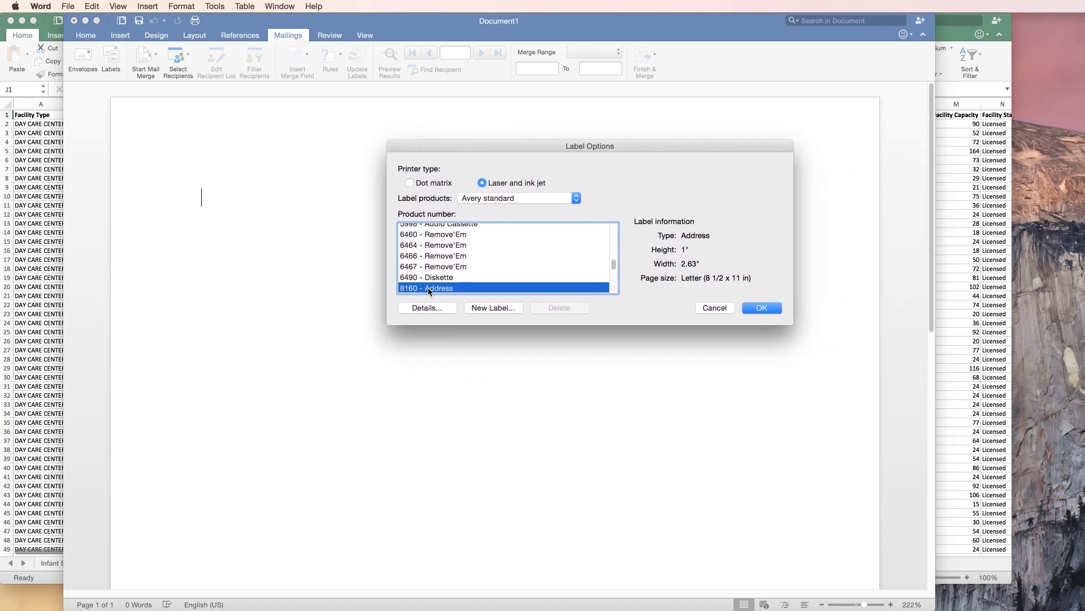
click(761, 308)
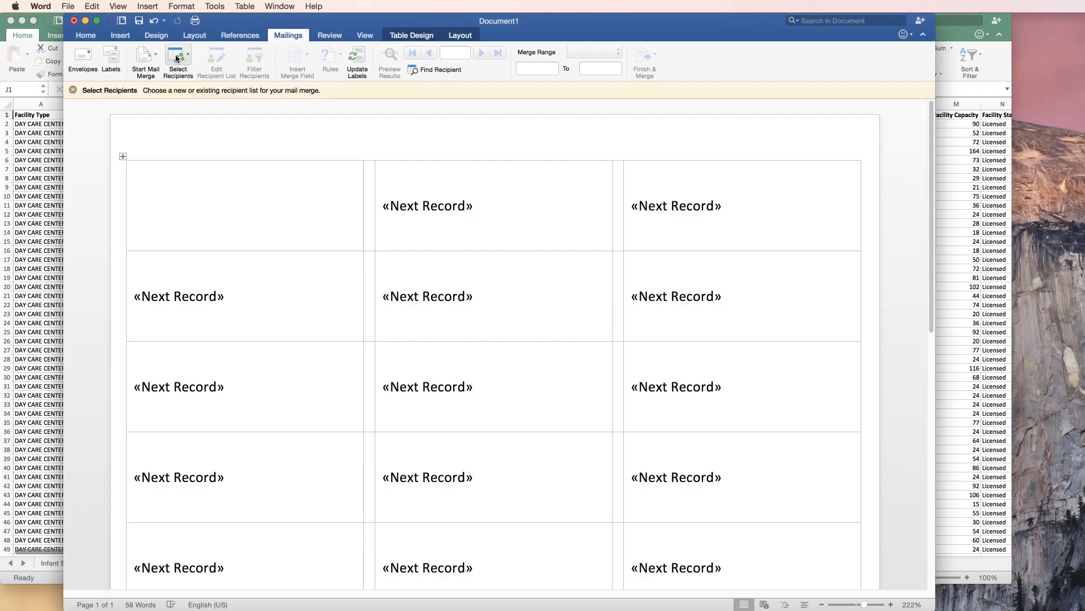
Choose the existing childcare workbook as the recipient source, accepting the converter warning.
click(178, 56)
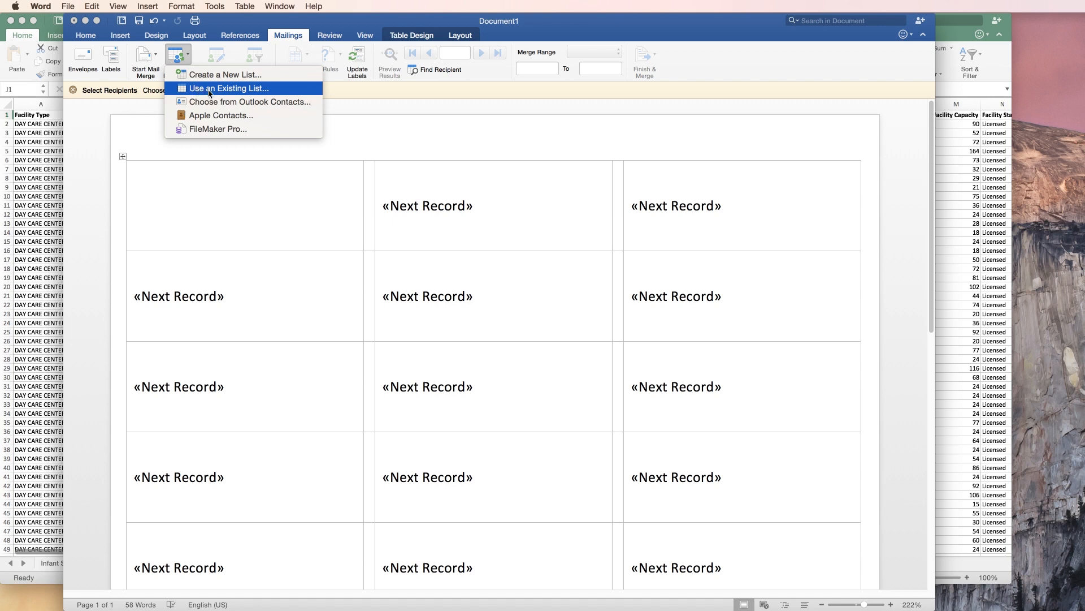
click(228, 88)
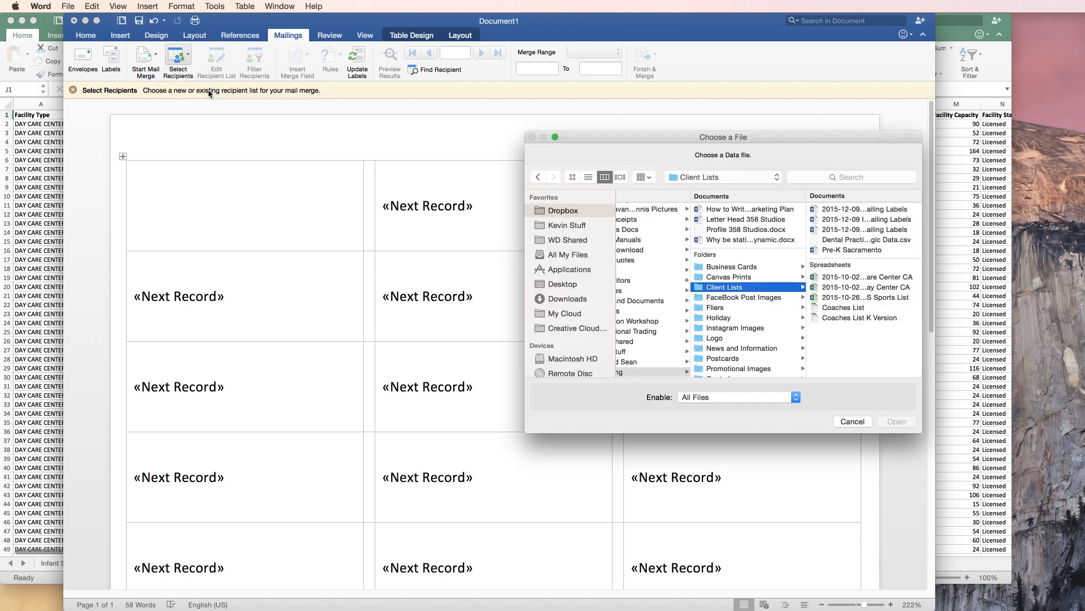
click(852, 420)
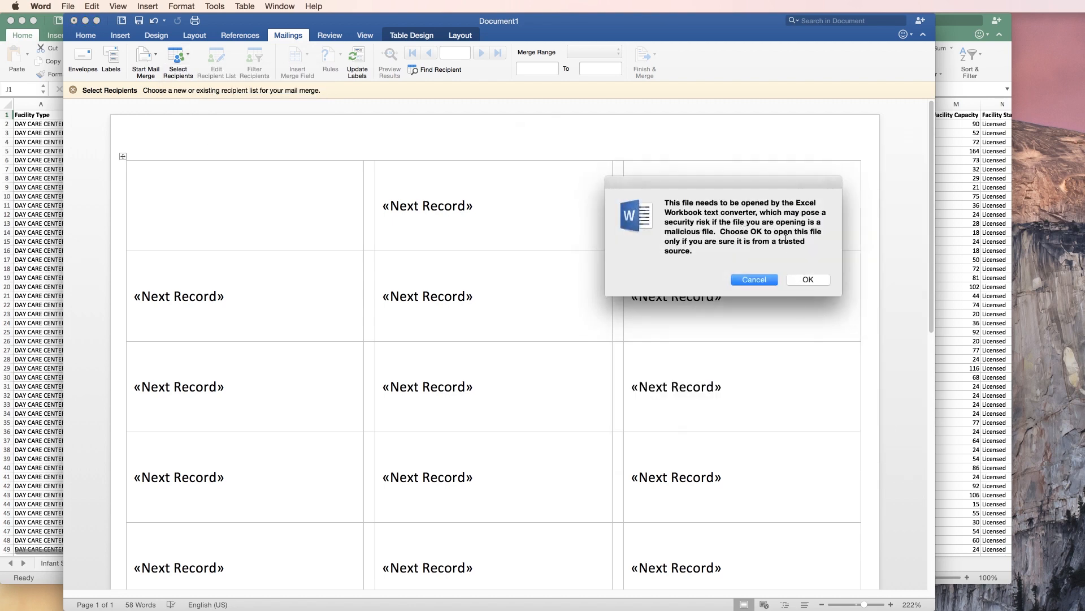
click(807, 280)
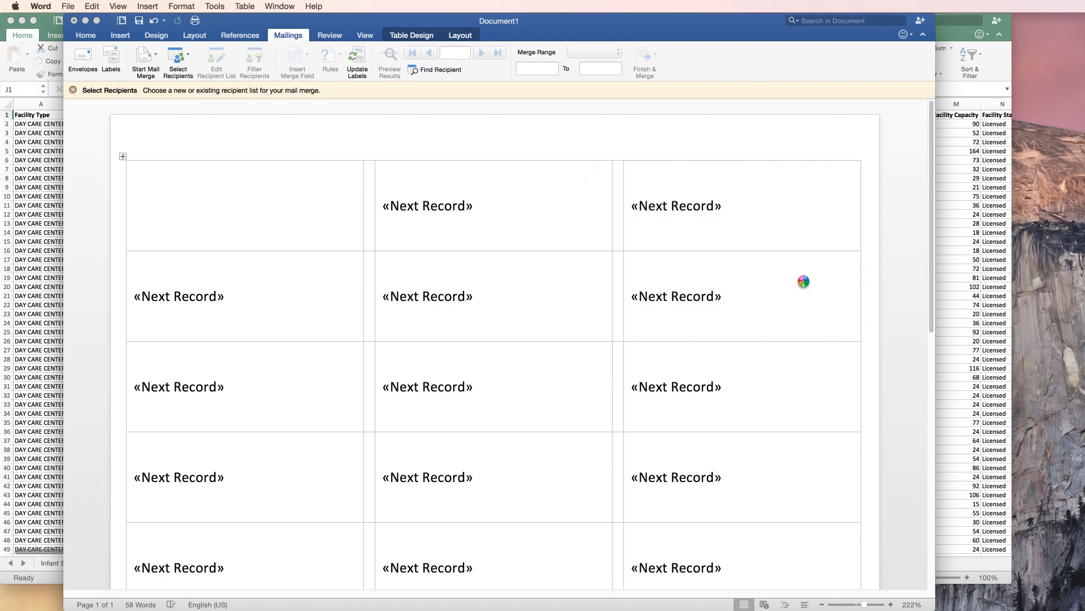
mouse_move(785, 276)
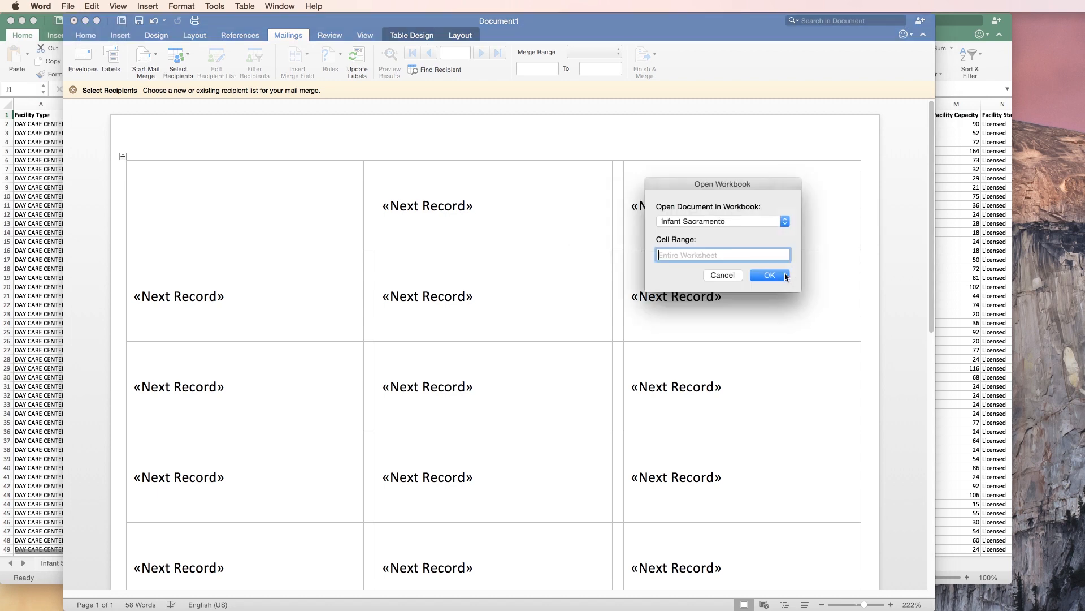
mouse_move(702, 215)
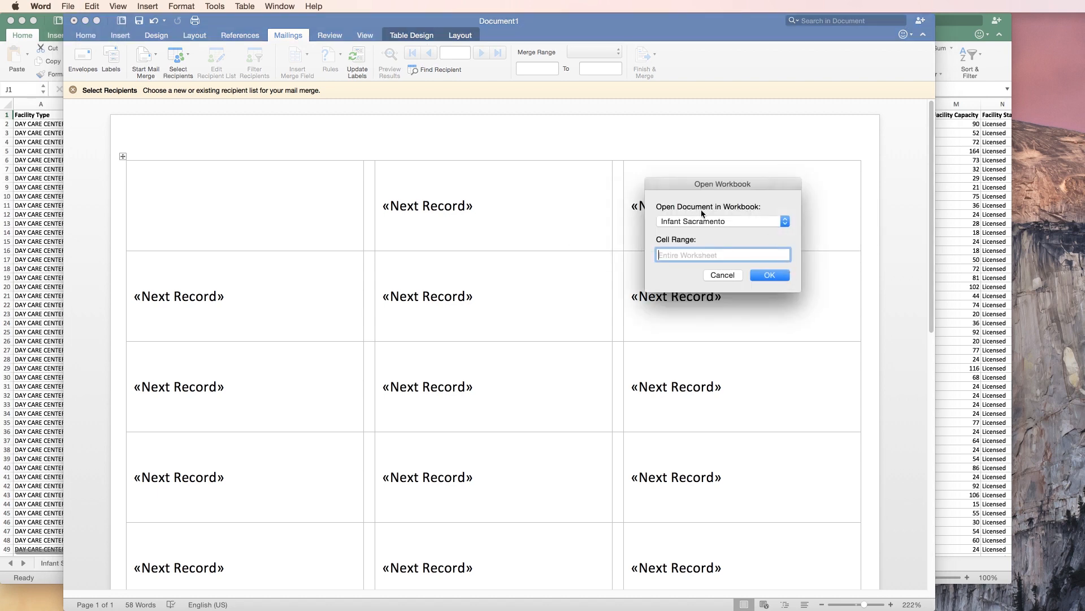
mouse_move(783, 221)
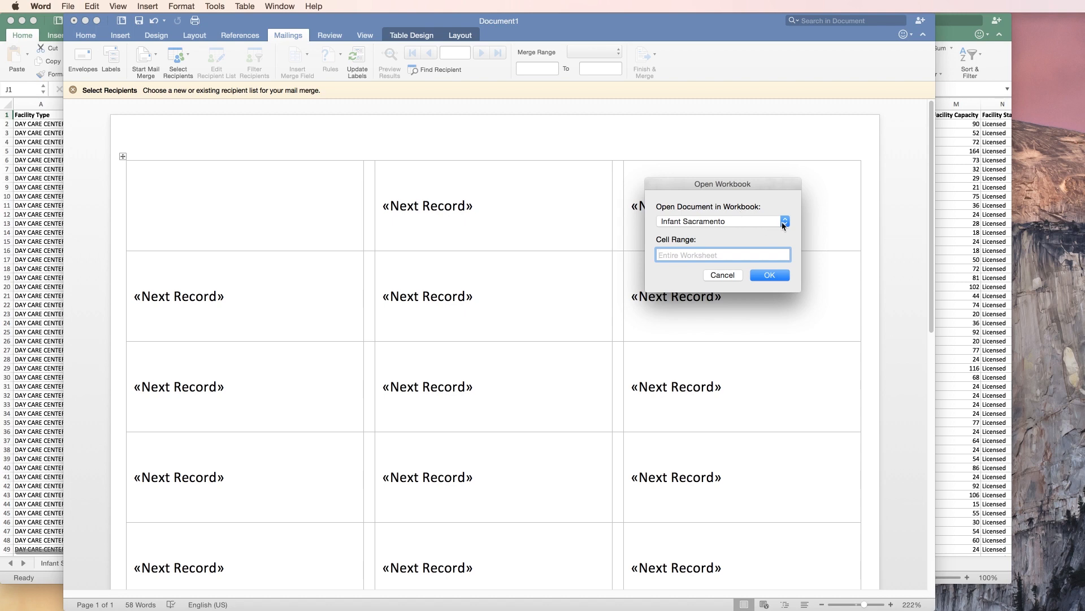
Select the Infant Local Roseville sheet as the recipient list for the labels.
click(784, 220)
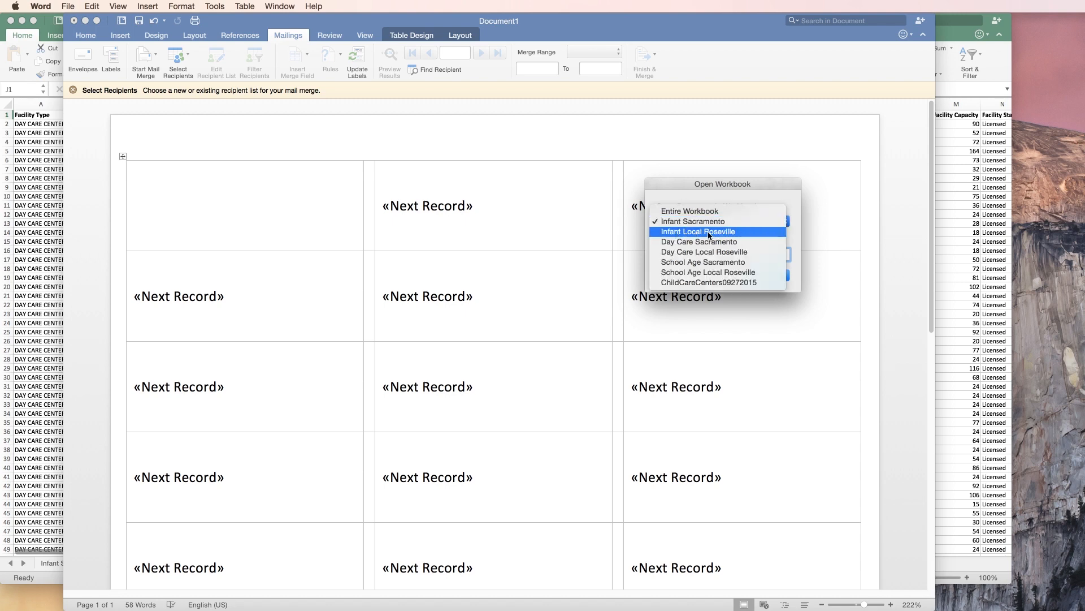
click(698, 231)
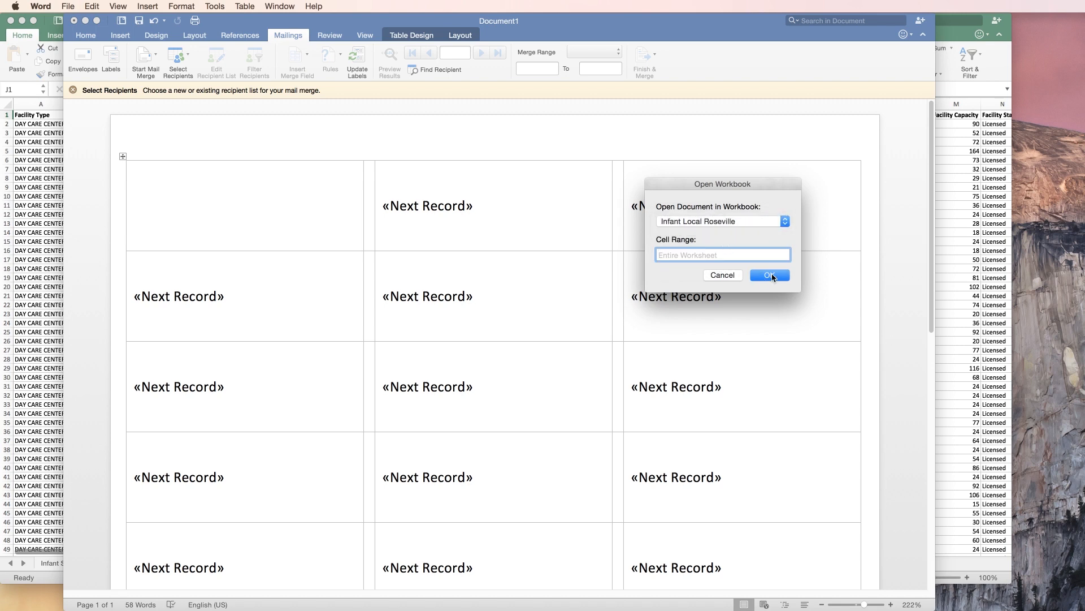
click(769, 275)
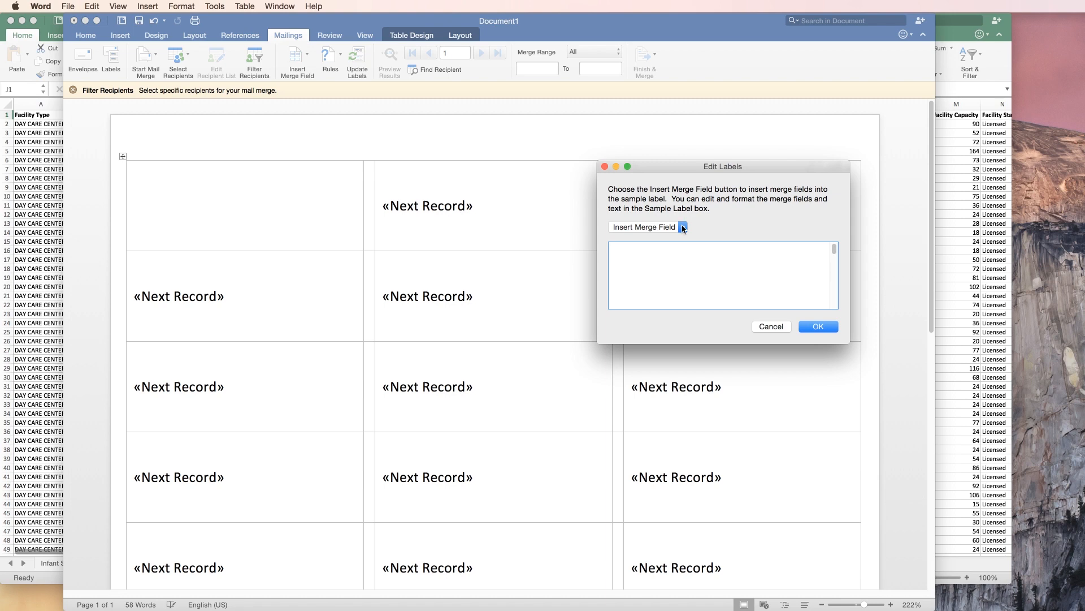
Insert the Facility name, address, city, state and zip merge fields and apply them to all labels.
click(644, 226)
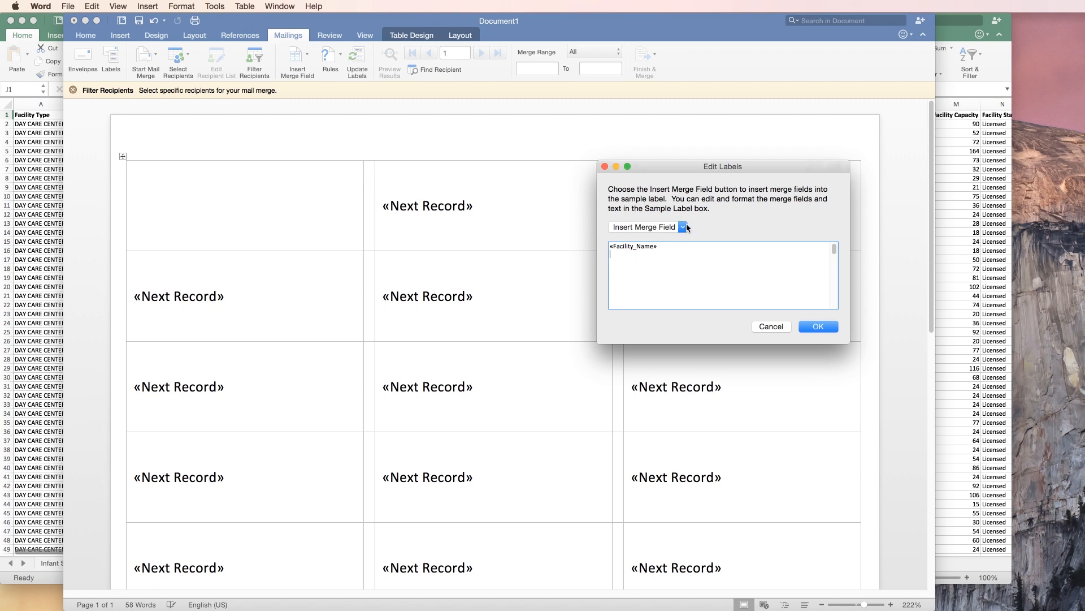
click(681, 226)
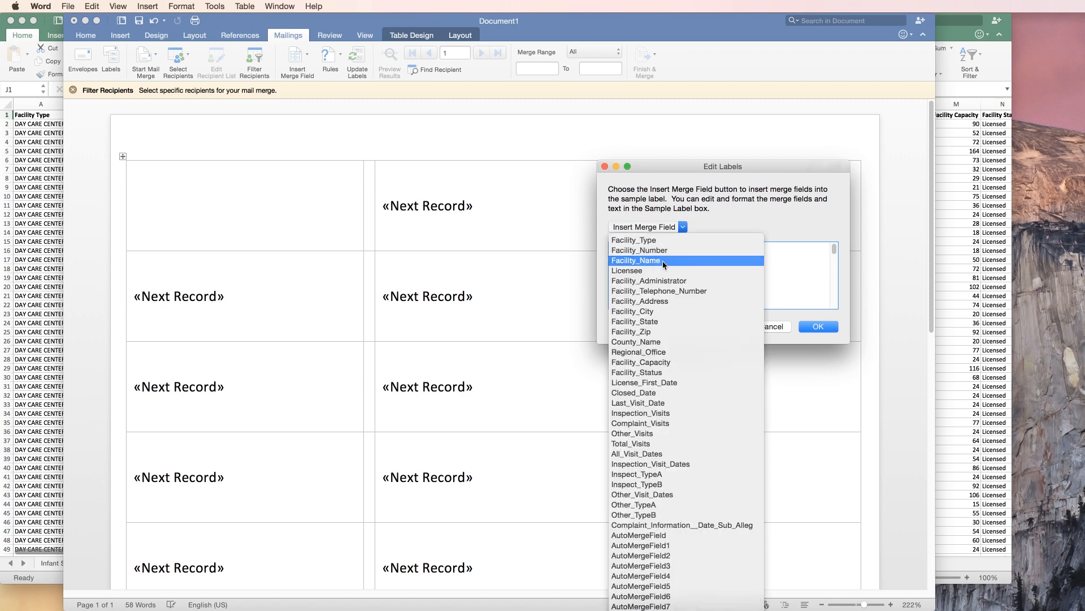
click(640, 301)
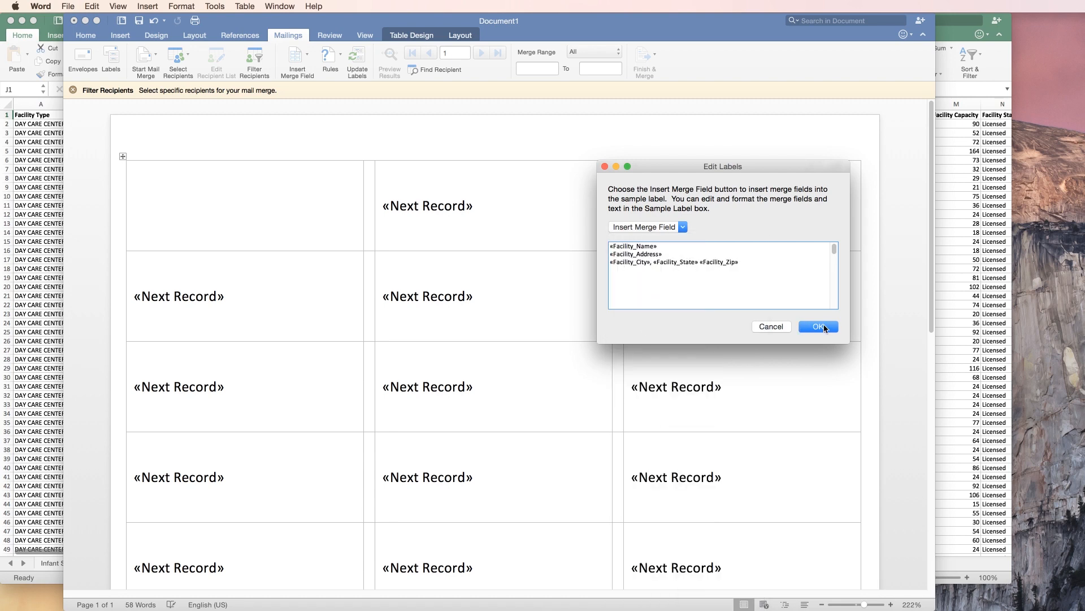
click(818, 325)
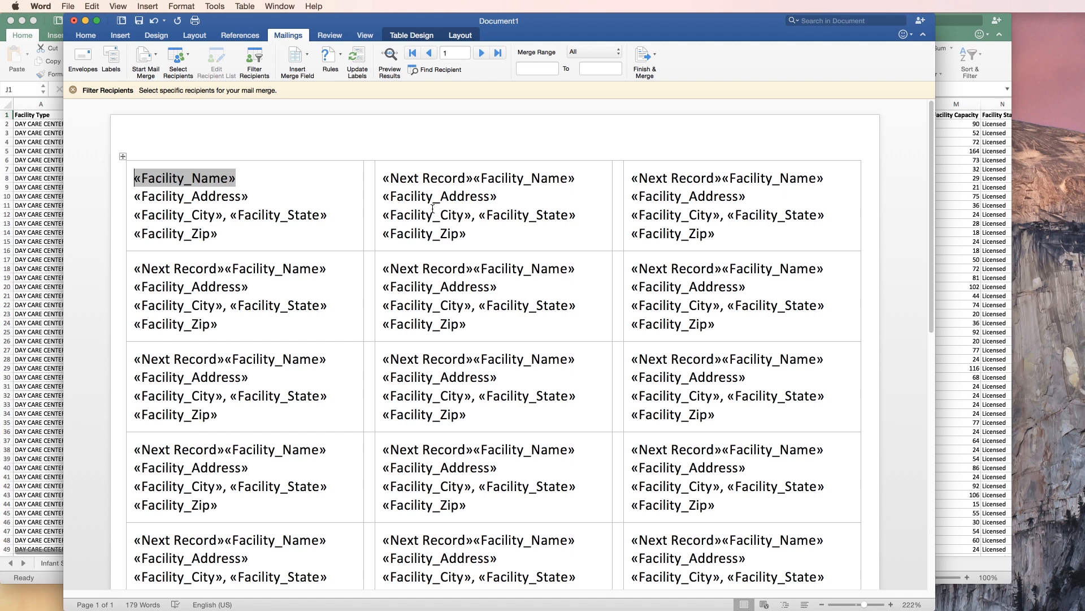
mouse_move(436, 202)
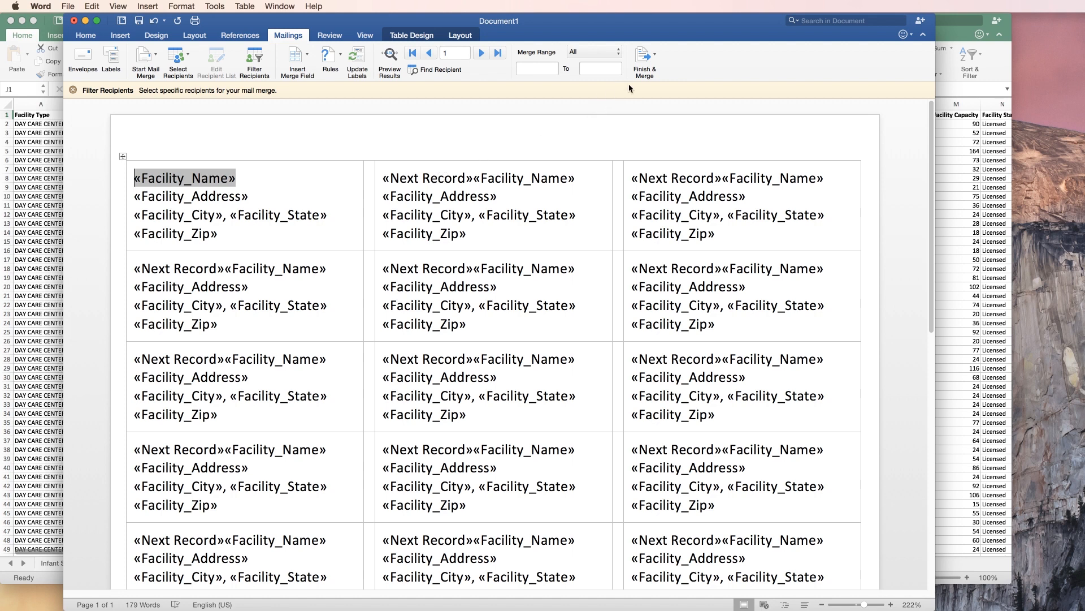
mouse_move(645, 56)
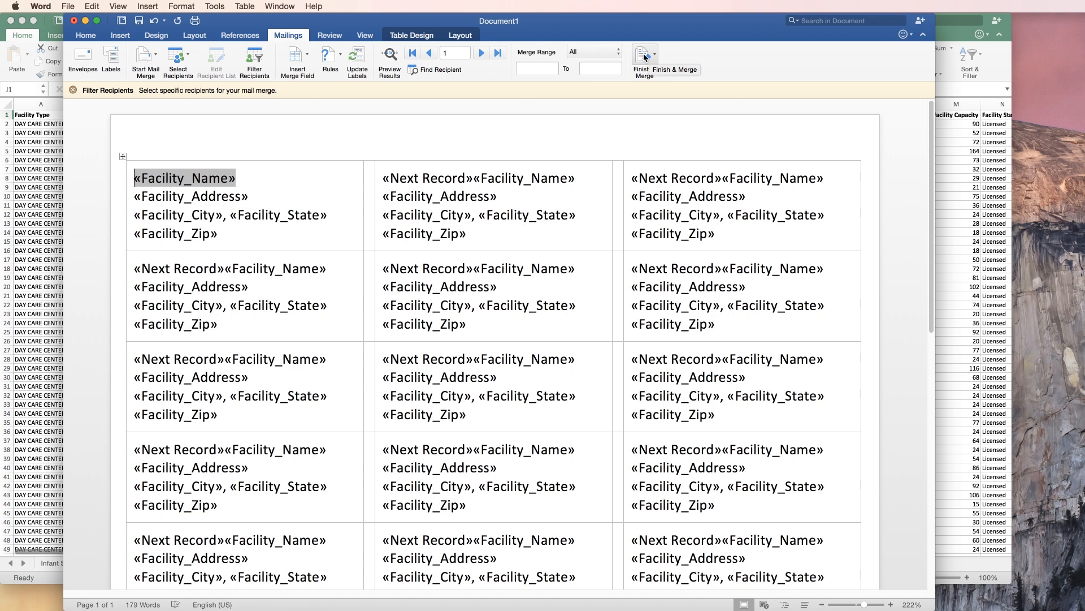
Finish the merge with Edit Individual Documents, producing the filled Labels1 document.
click(643, 57)
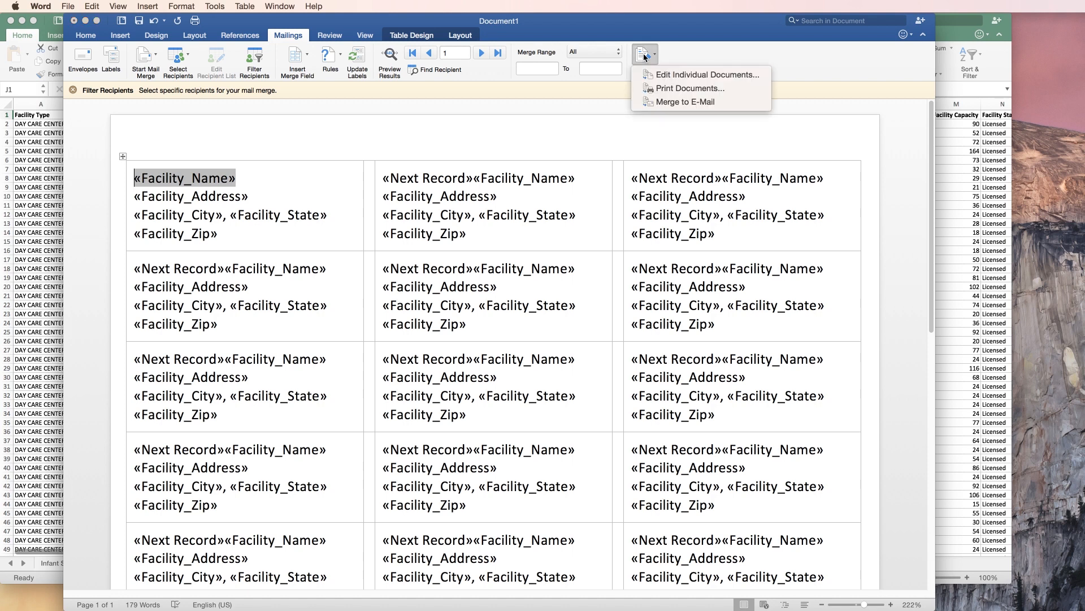
mouse_move(701, 75)
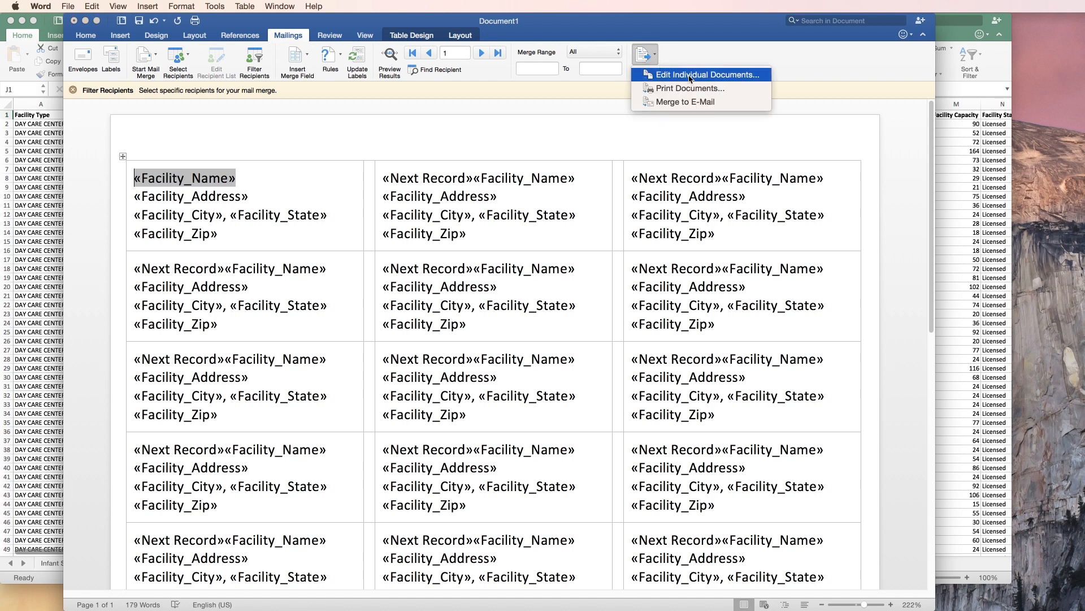
mouse_move(712, 79)
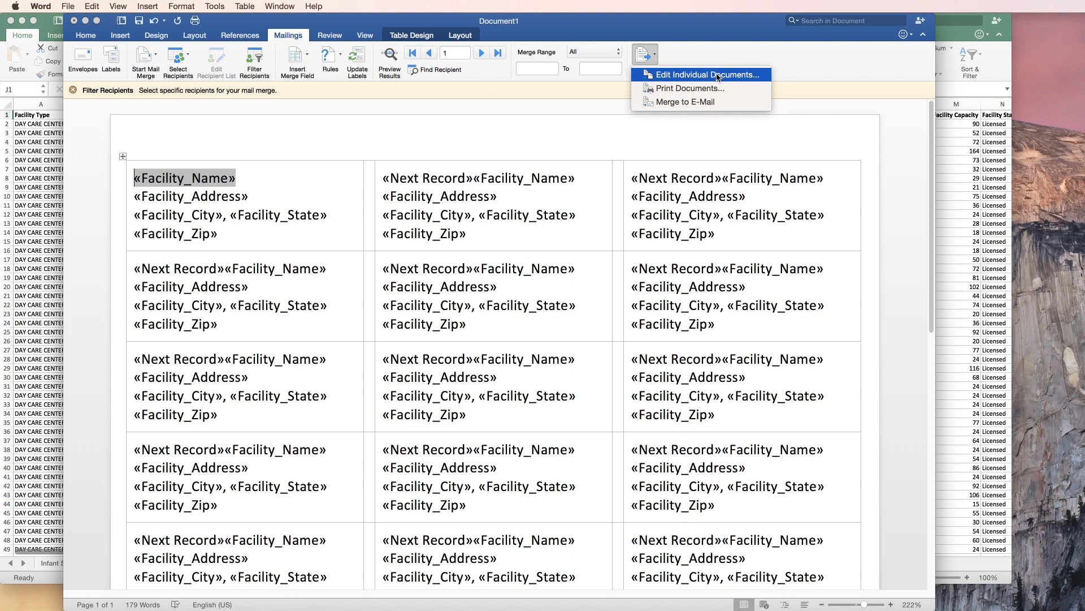
click(701, 75)
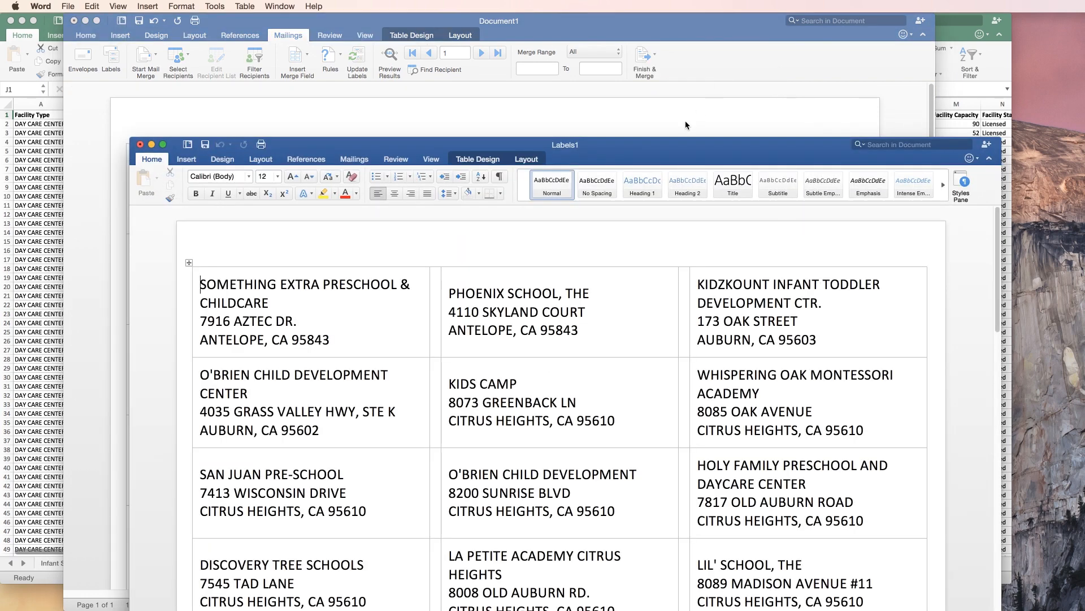